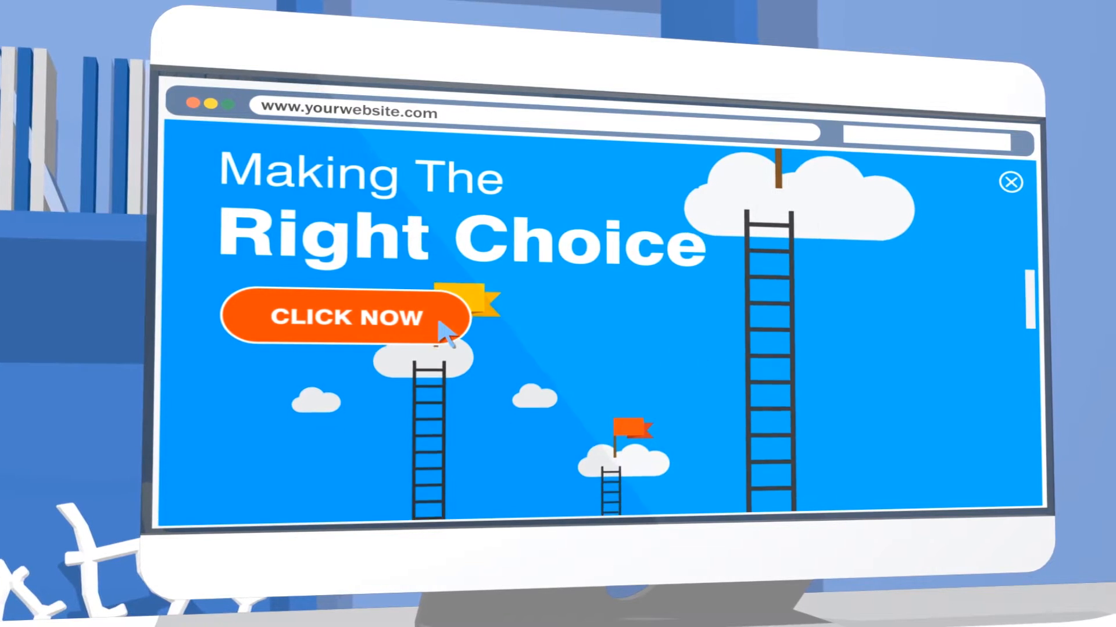
left_click(342, 316)
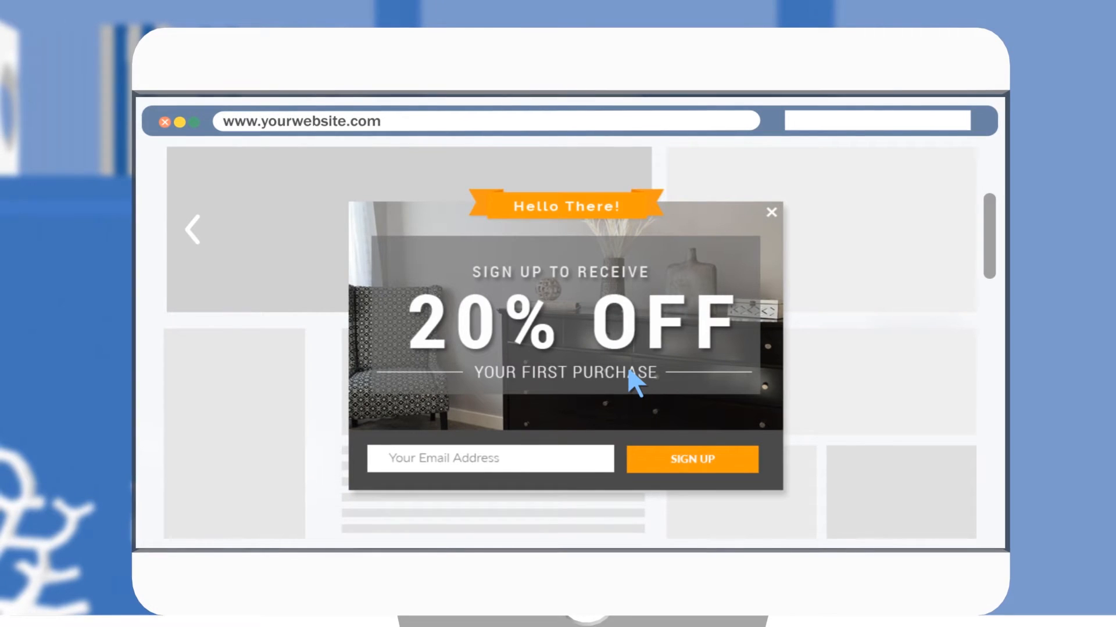
left_click(770, 213)
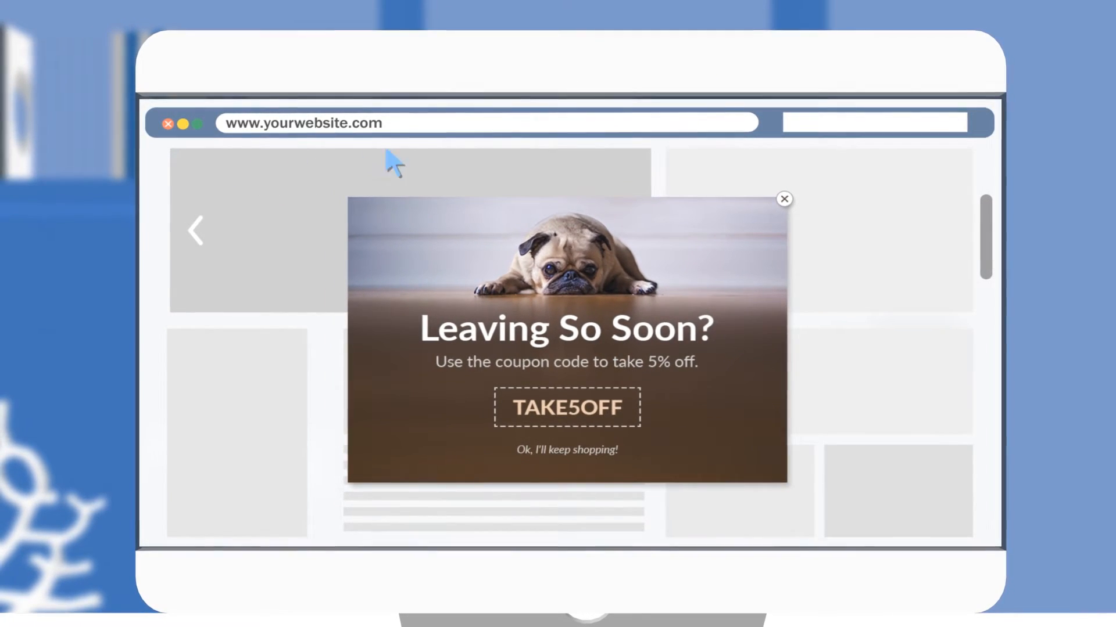
left_click(784, 199)
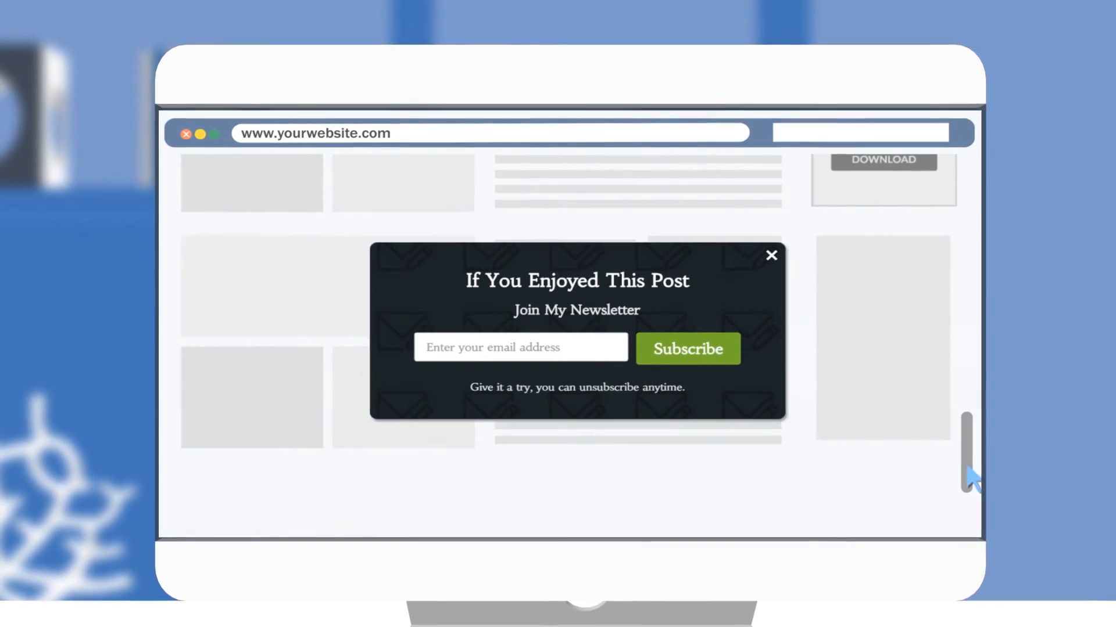
left_click(771, 255)
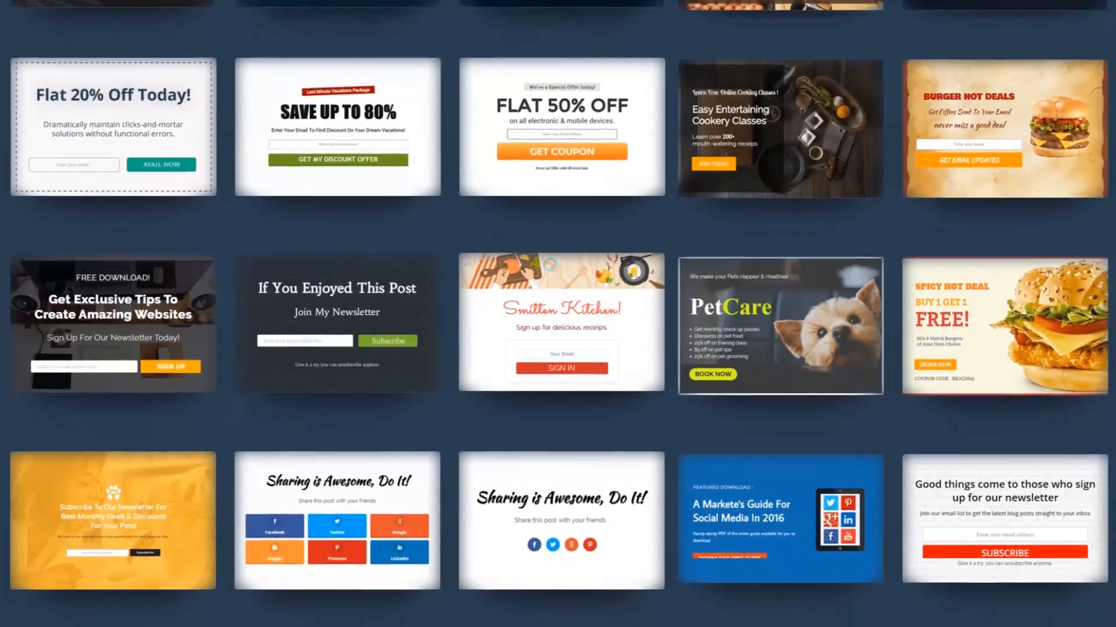
scroll("down", 3)
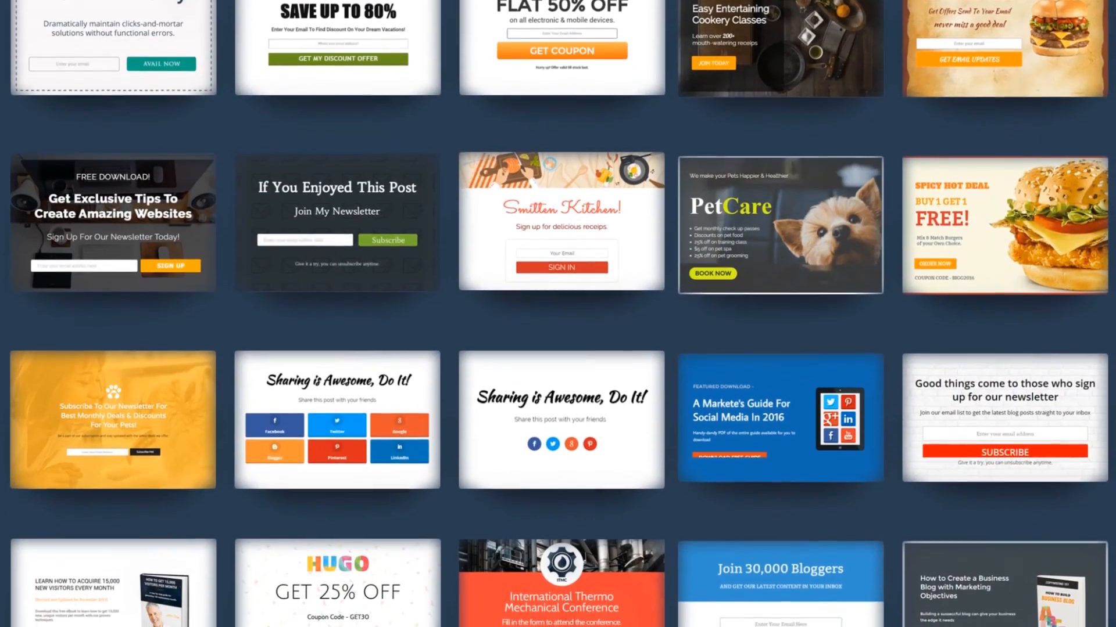